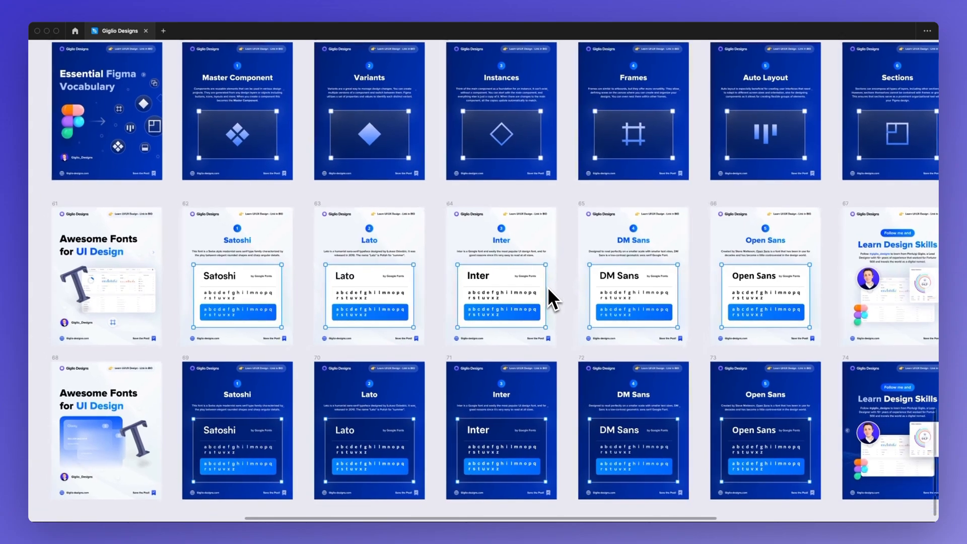
Restore the toolbar, Layers and Design panels while browsing the IG Posts page.
scroll(right, 3)
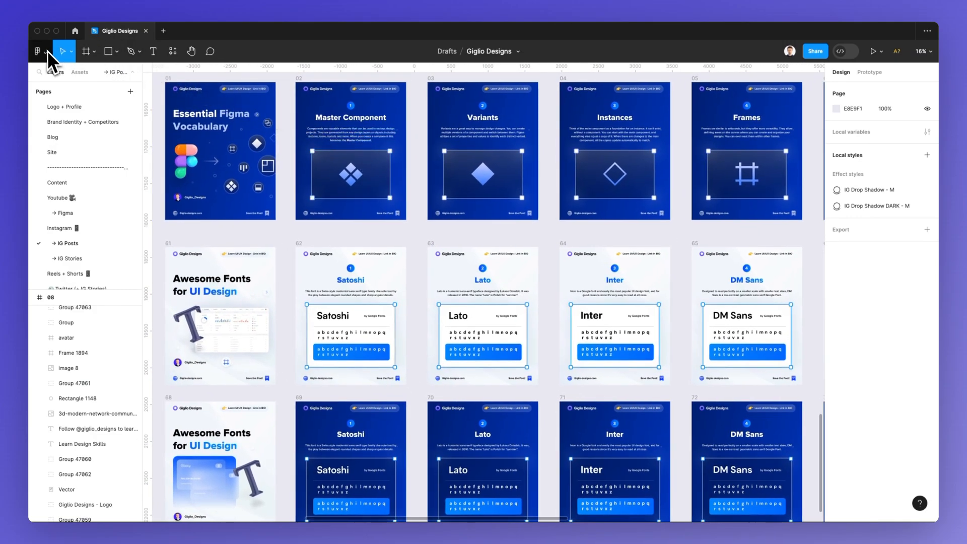
click(38, 51)
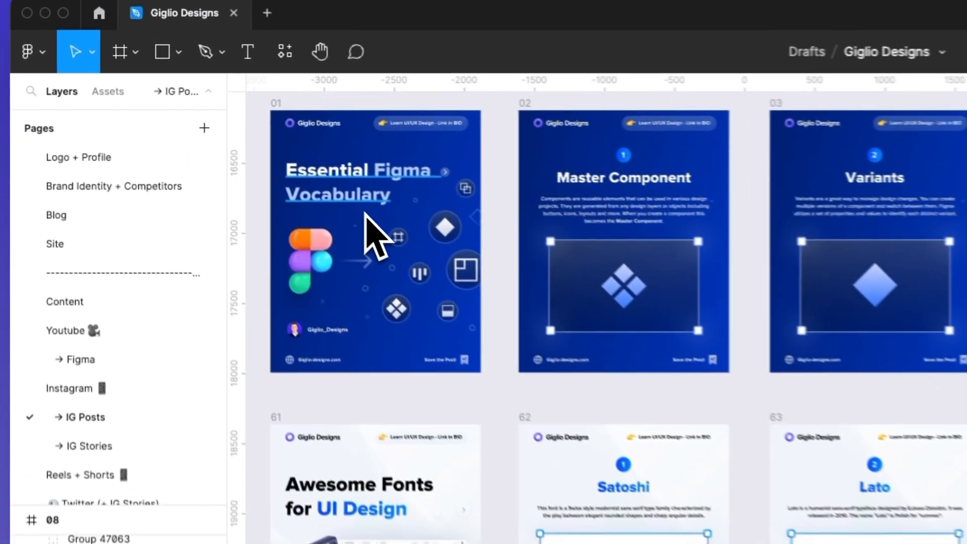
scroll(down, 3)
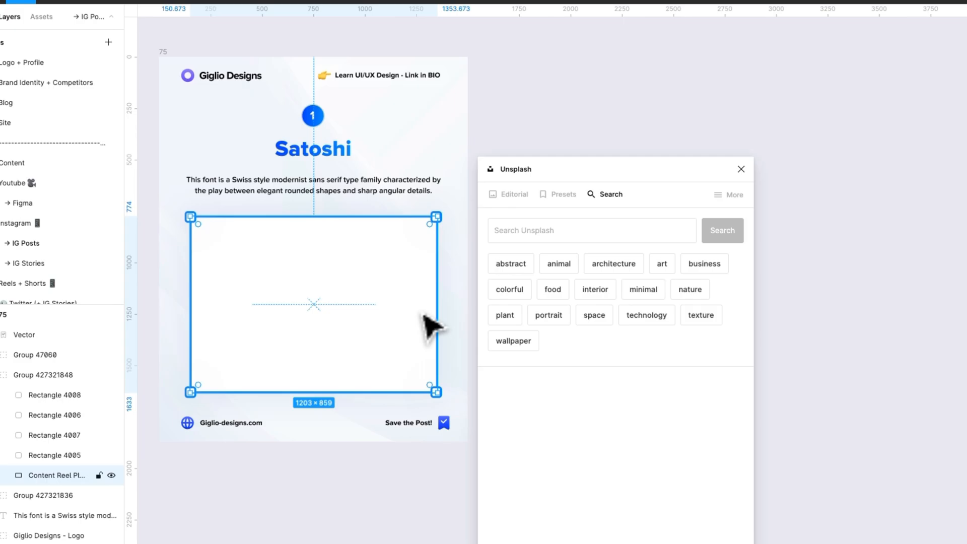
mouse_move(435, 296)
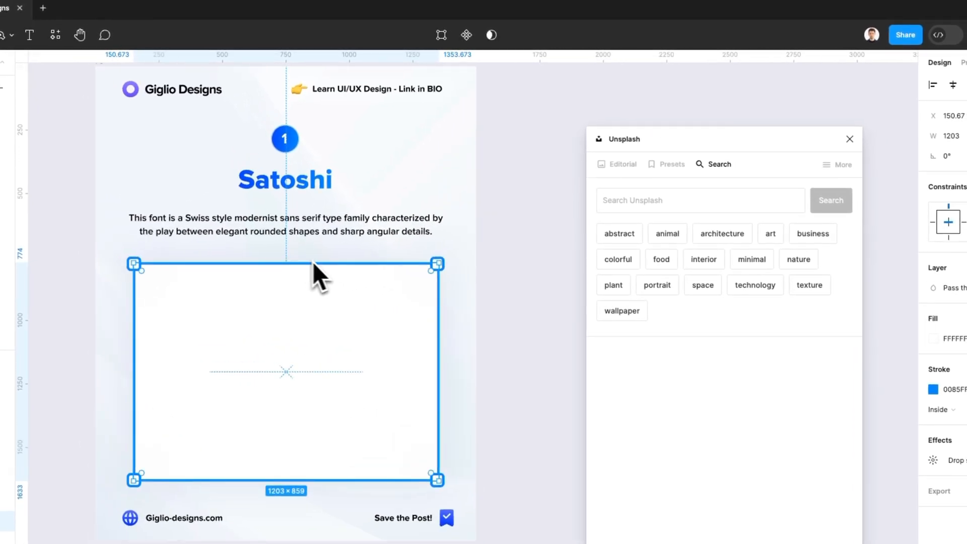
click(700, 199)
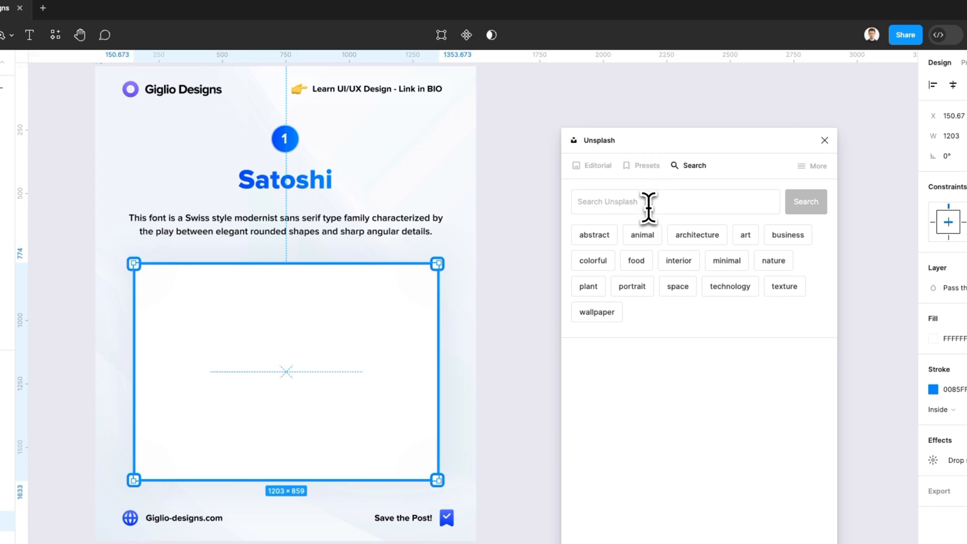
click(674, 201)
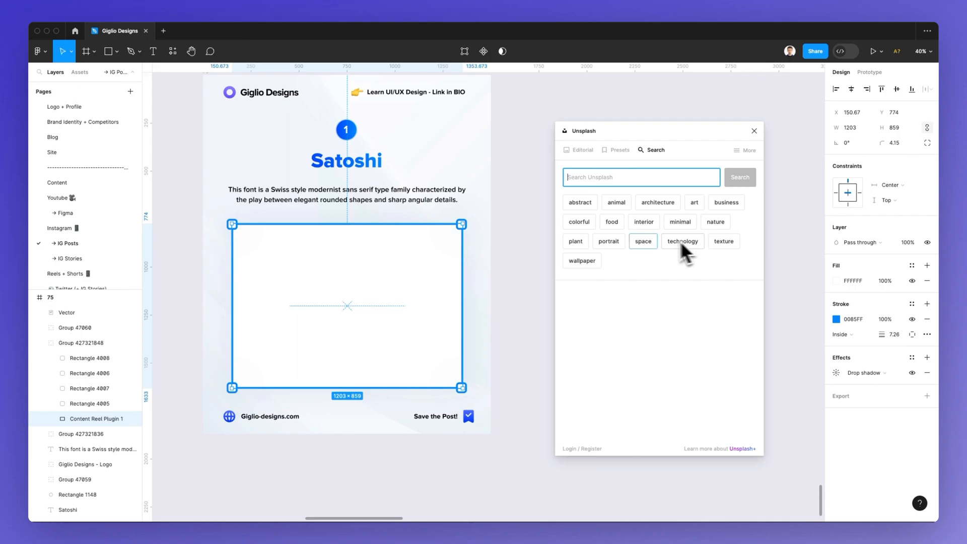
mouse_move(643, 222)
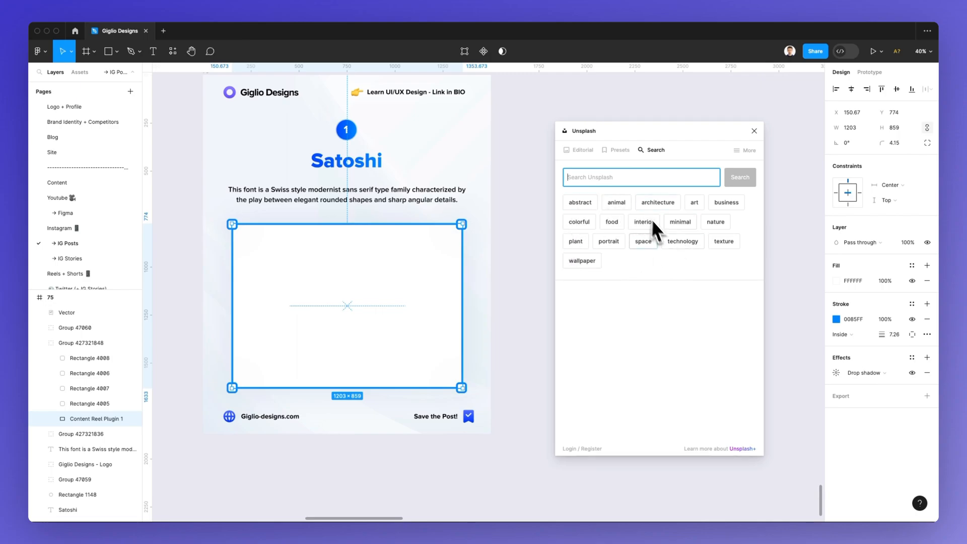
mouse_move(626, 207)
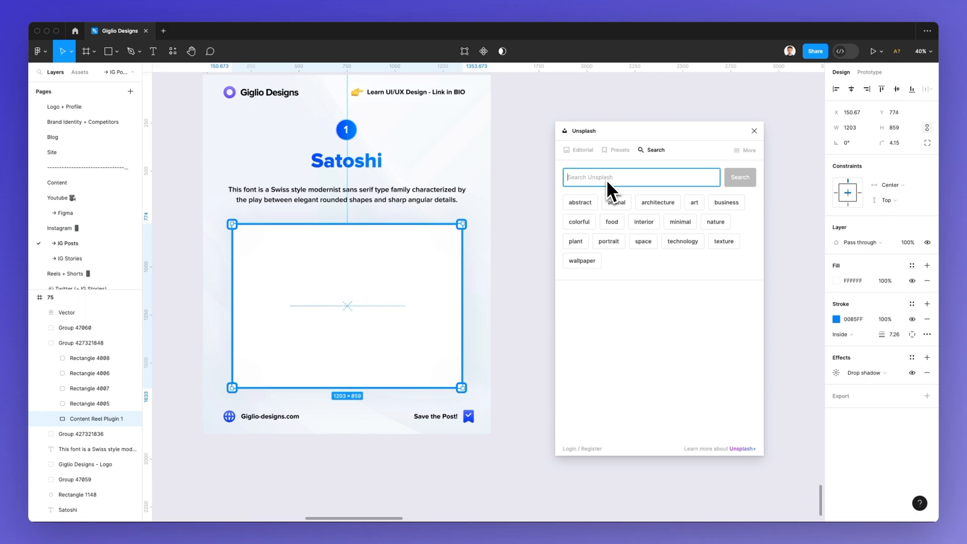
Search Unsplash for 'nft' and fill the Satoshi post's placeholder with the gold coin photo.
text(ntl)
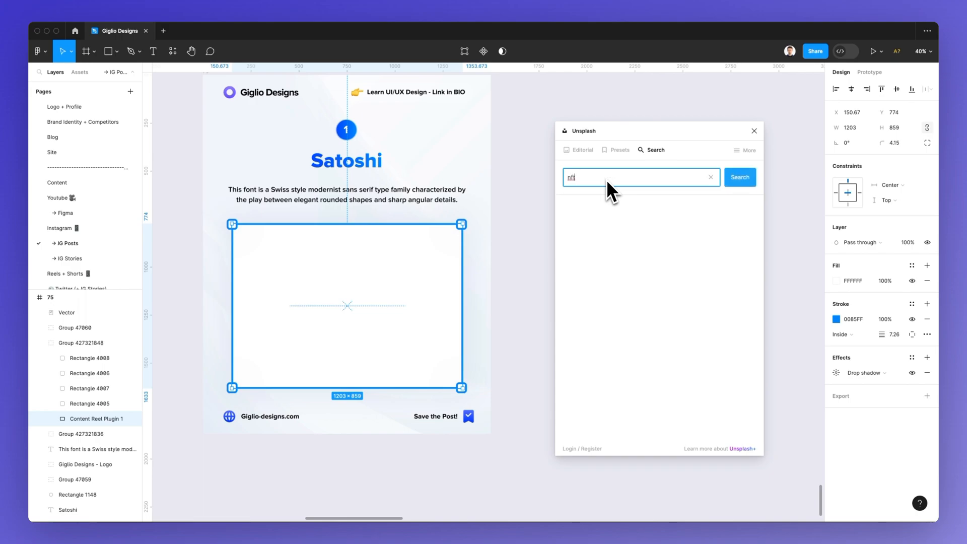
click(740, 177)
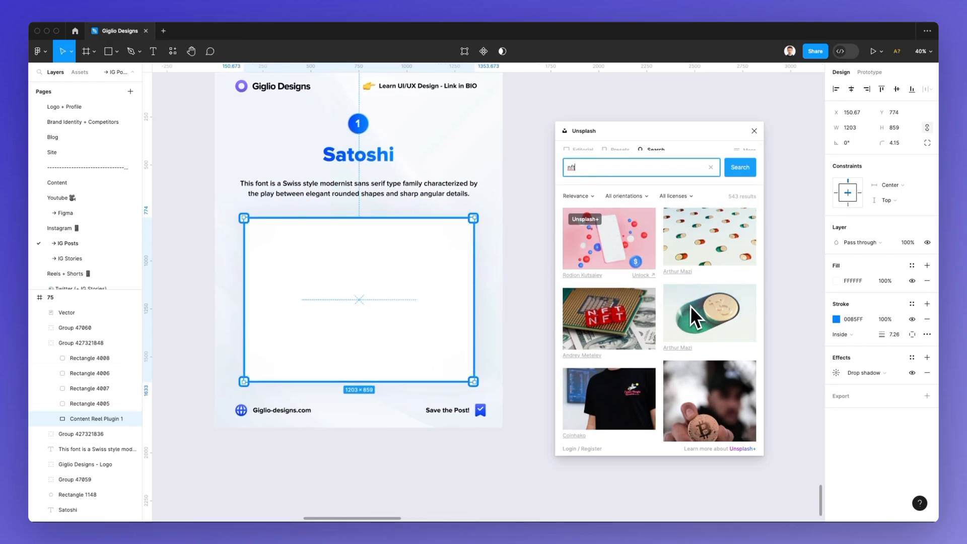
scroll(down, 3)
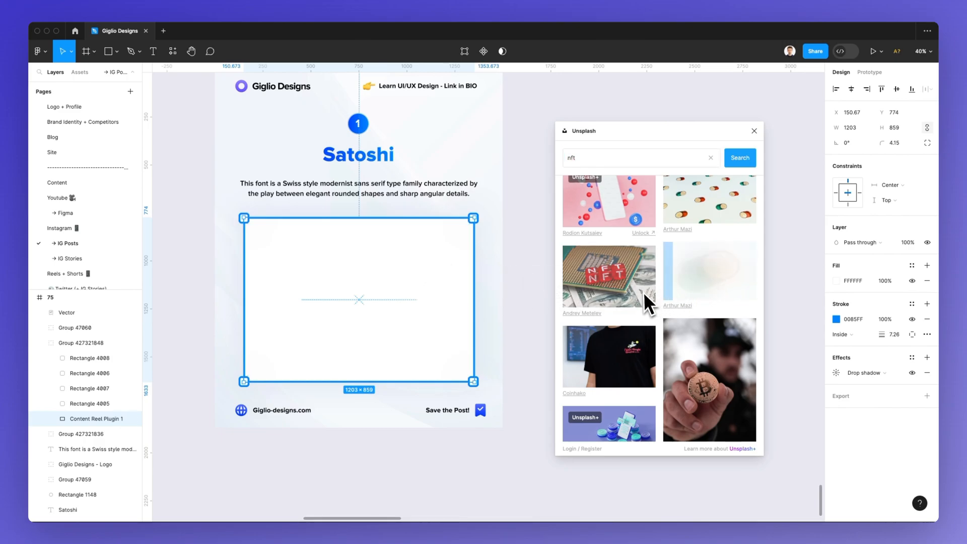
click(709, 271)
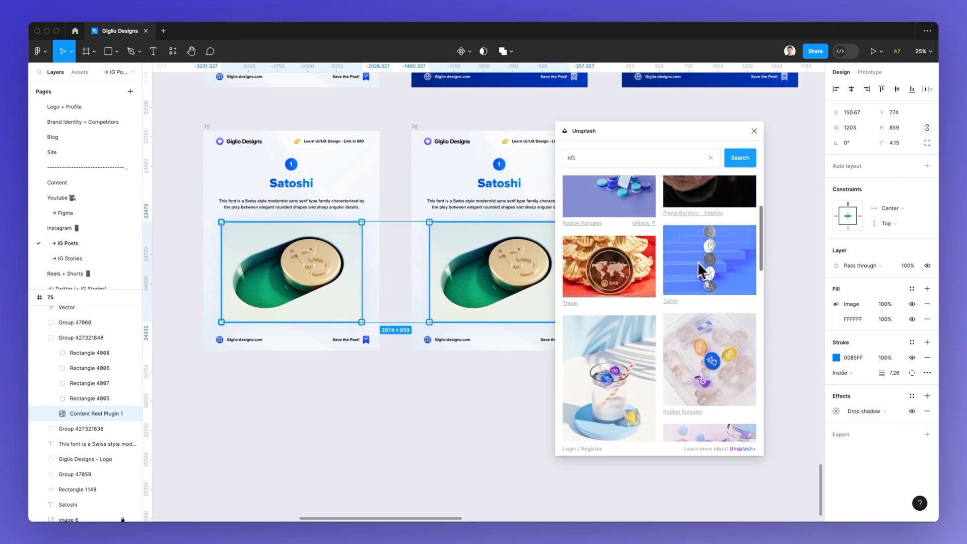
Try the stacked blue coins photo, then settle on the pastel candy-coin photo for the posts.
click(708, 259)
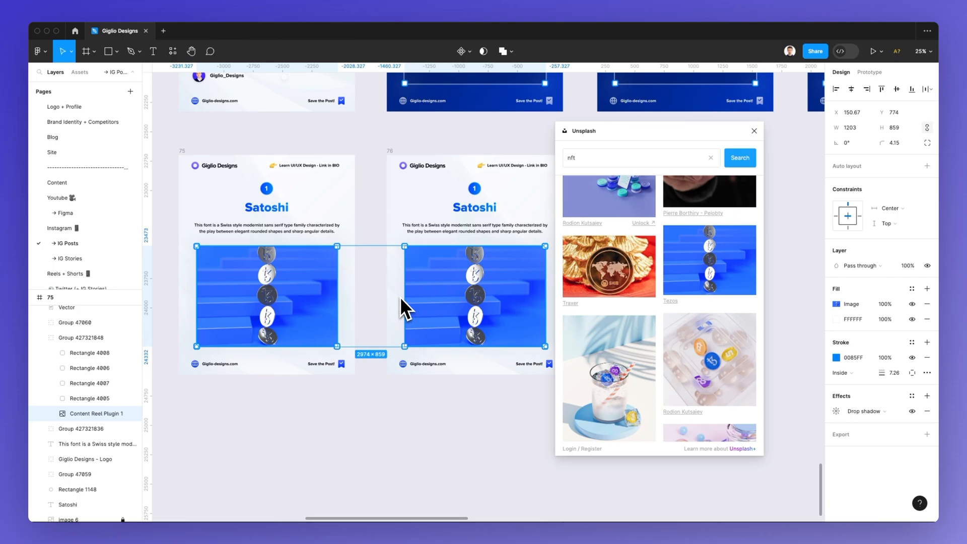
scroll(down, 3)
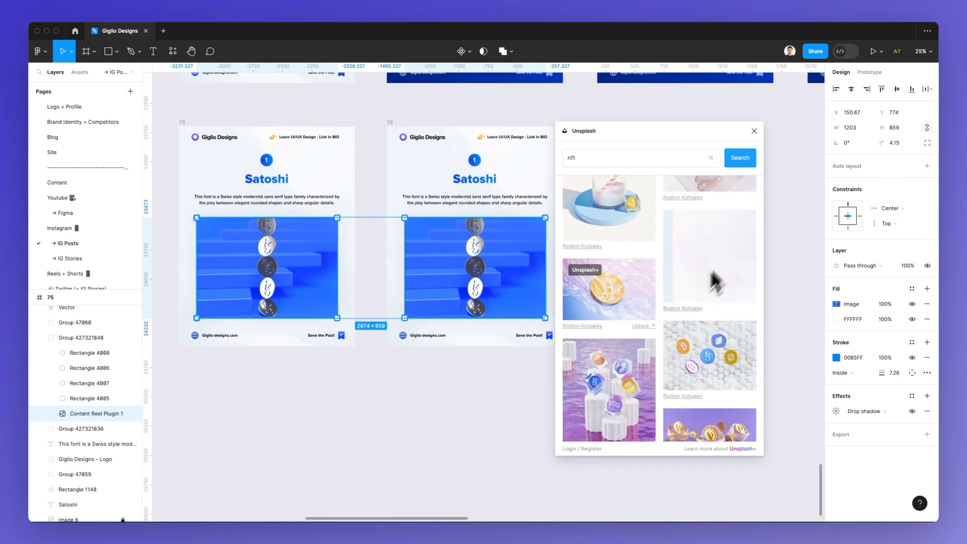
click(708, 256)
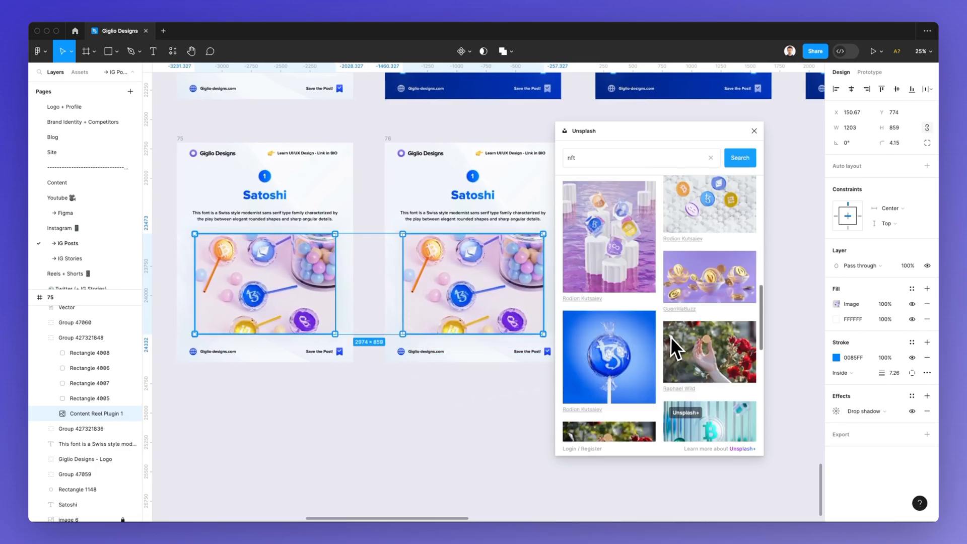
scroll(down, 3)
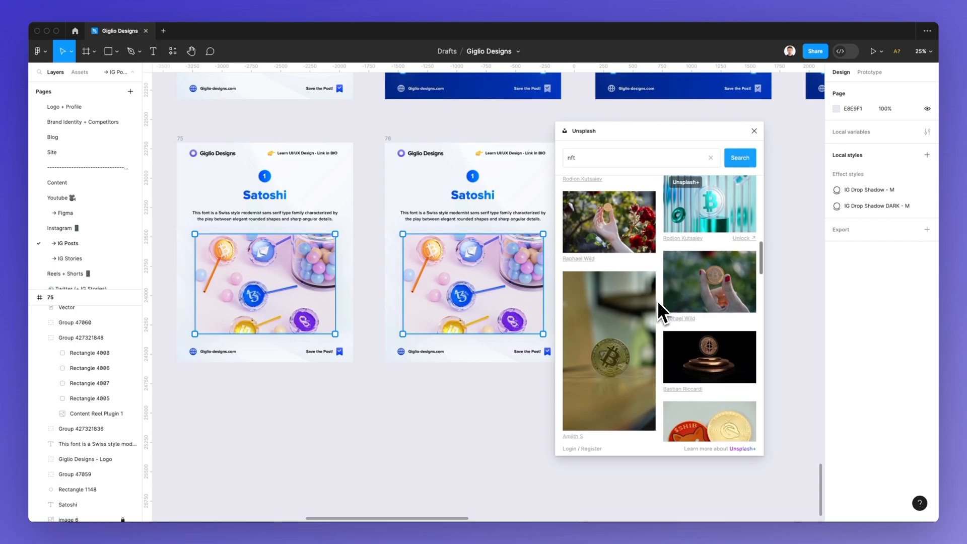
Search Unsplash for 'person' and fill post 76's placeholder with the bearded man in glasses.
text(person)
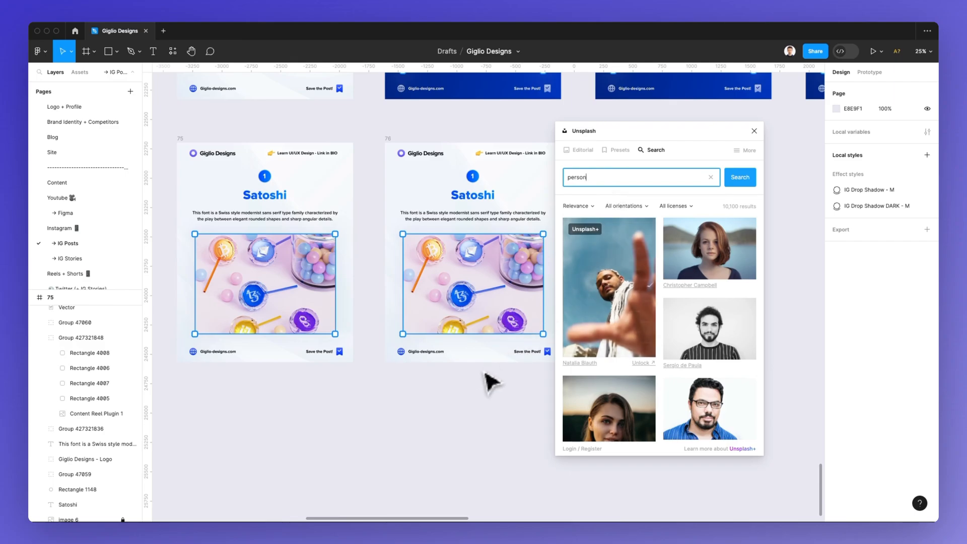
click(470, 284)
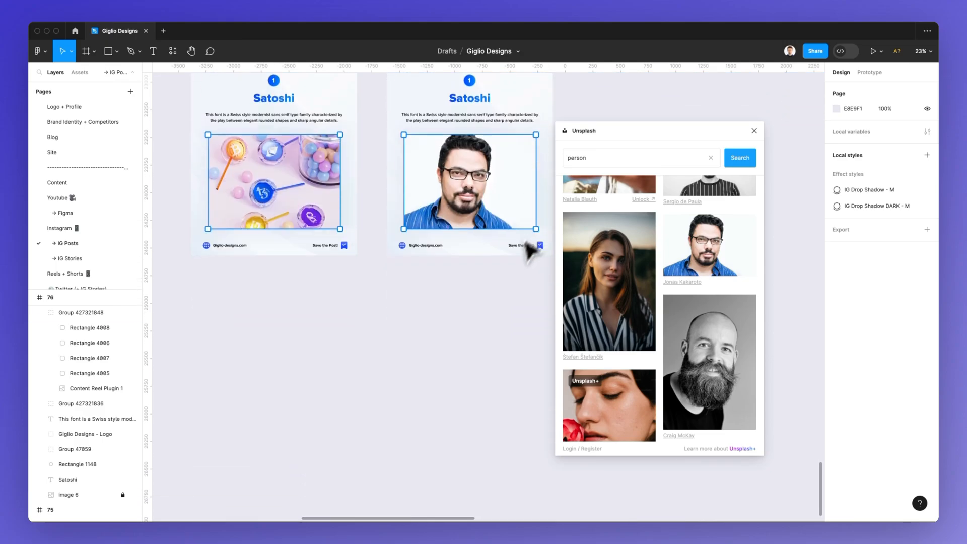
scroll(down, 3)
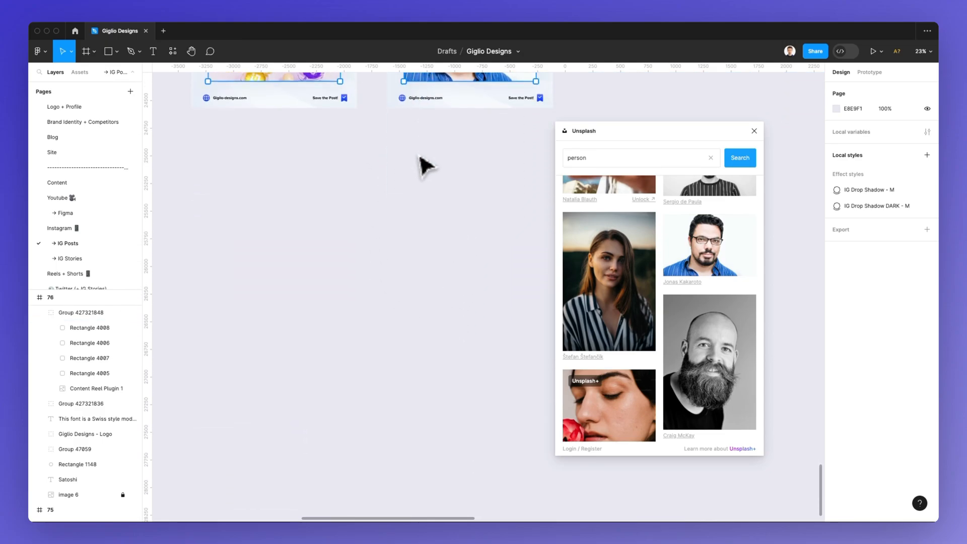
Insert a standalone person photo, swapping through the woman in a hat to the sunrise silhouette.
scroll(down, 3)
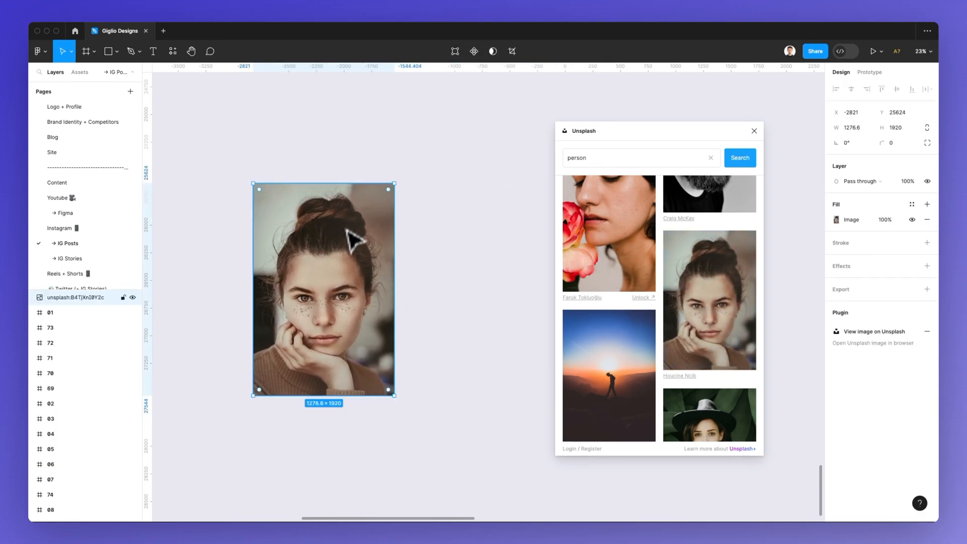
mouse_move(323, 407)
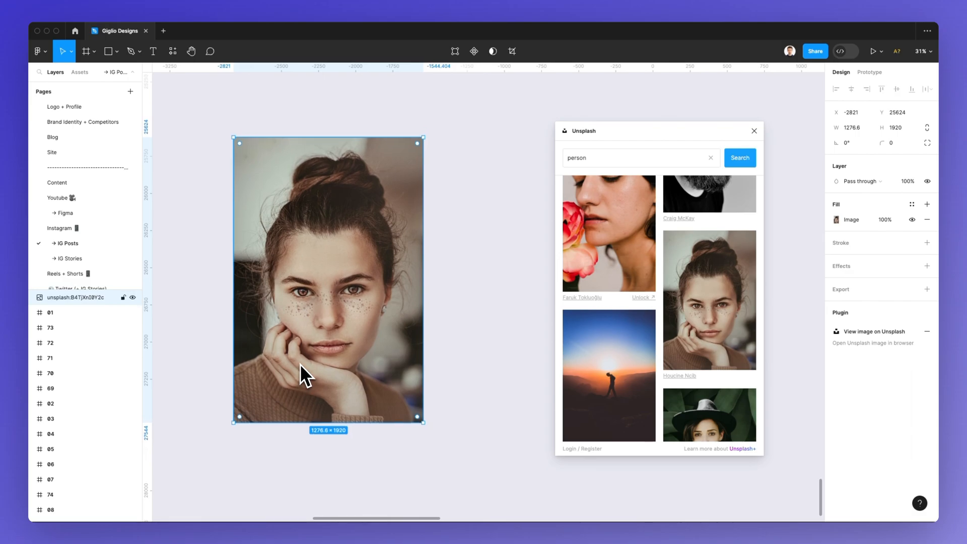
scroll(down, 3)
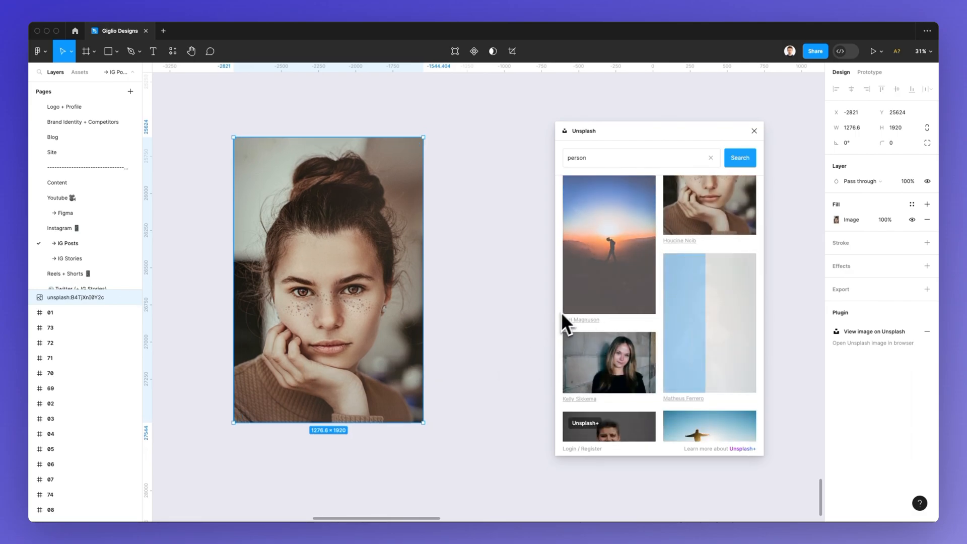
click(708, 322)
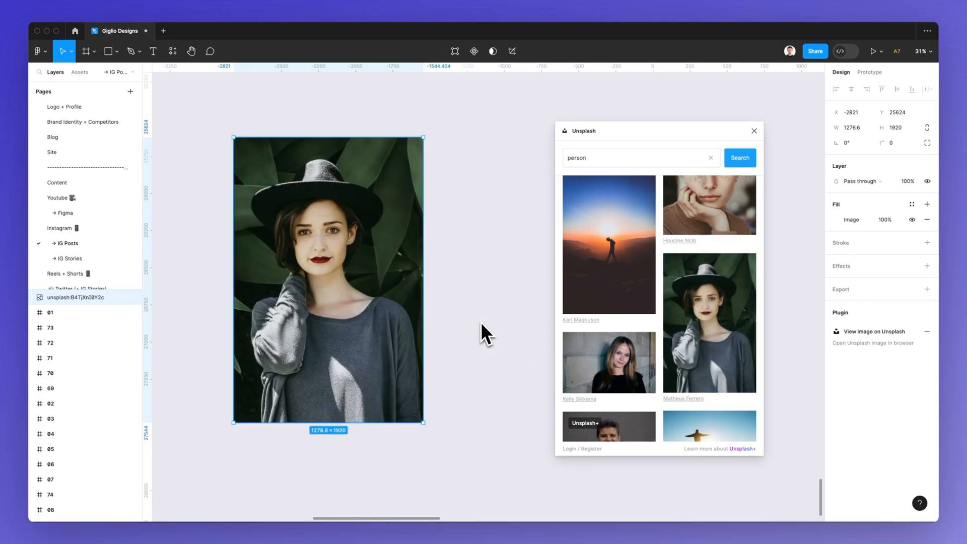
scroll(down, 3)
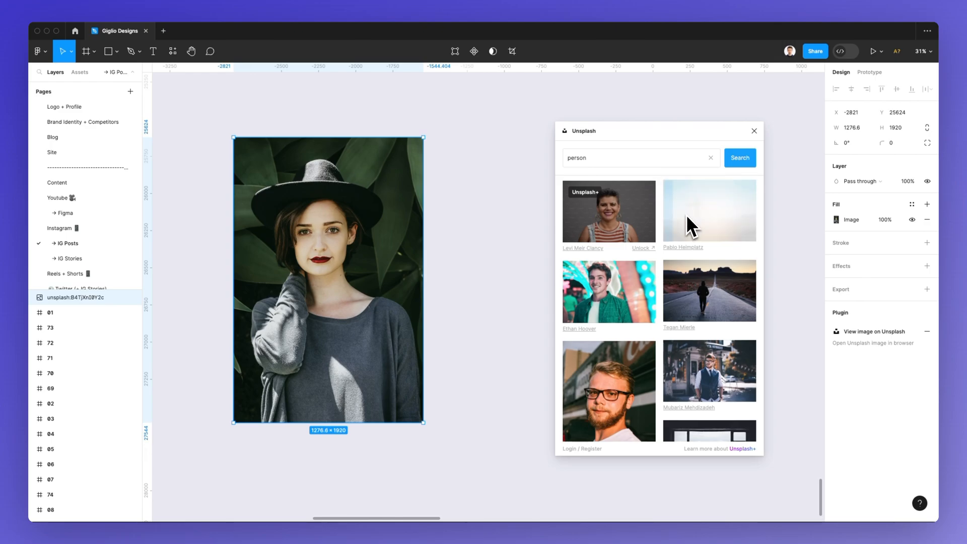
click(709, 210)
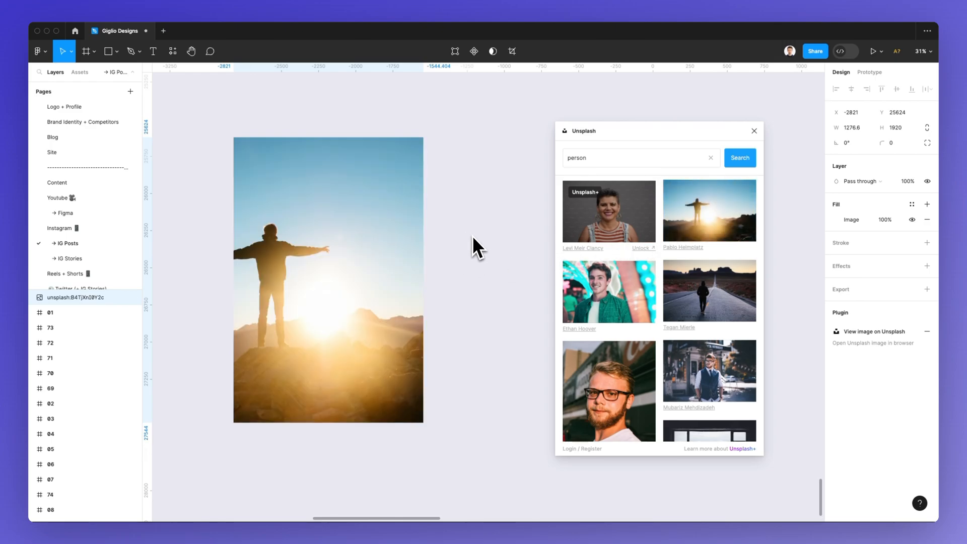
click(328, 279)
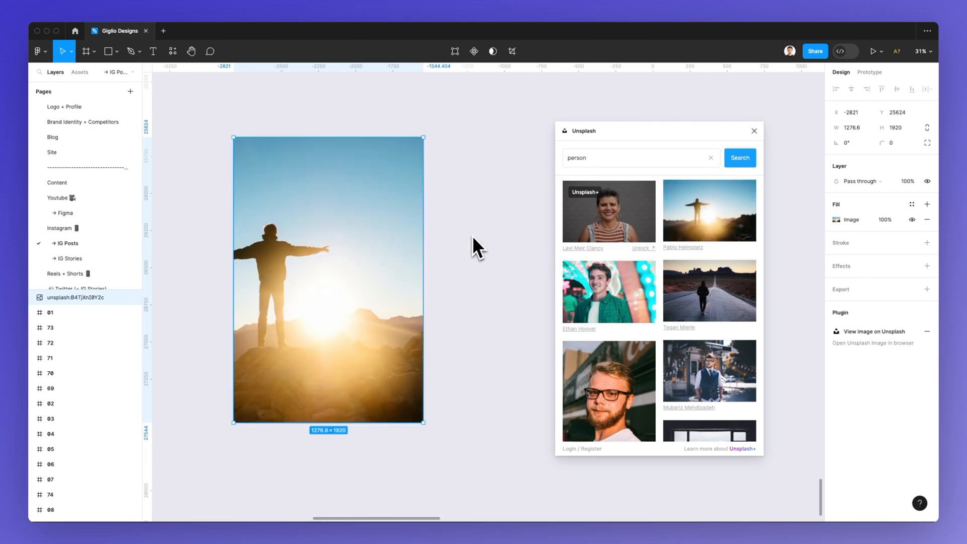
mouse_move(468, 243)
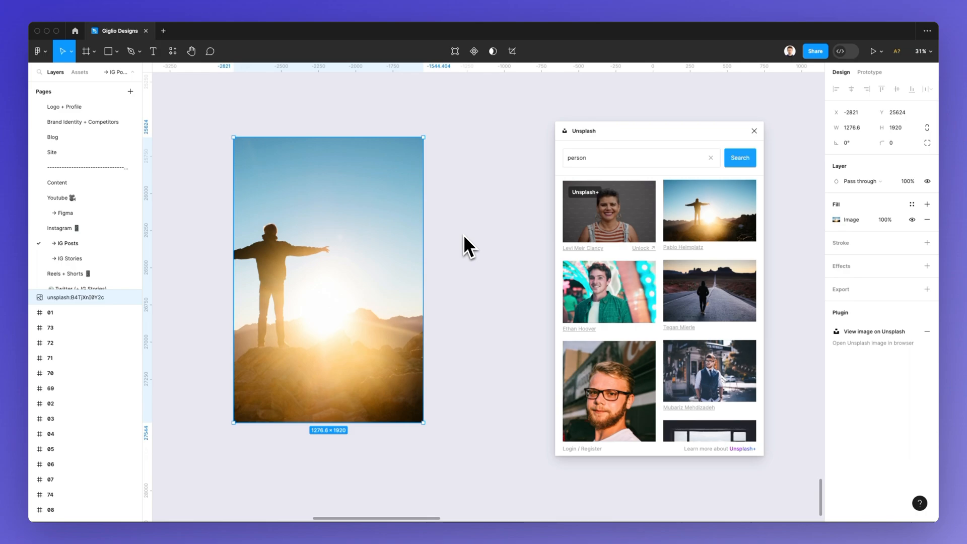
mouse_move(635, 240)
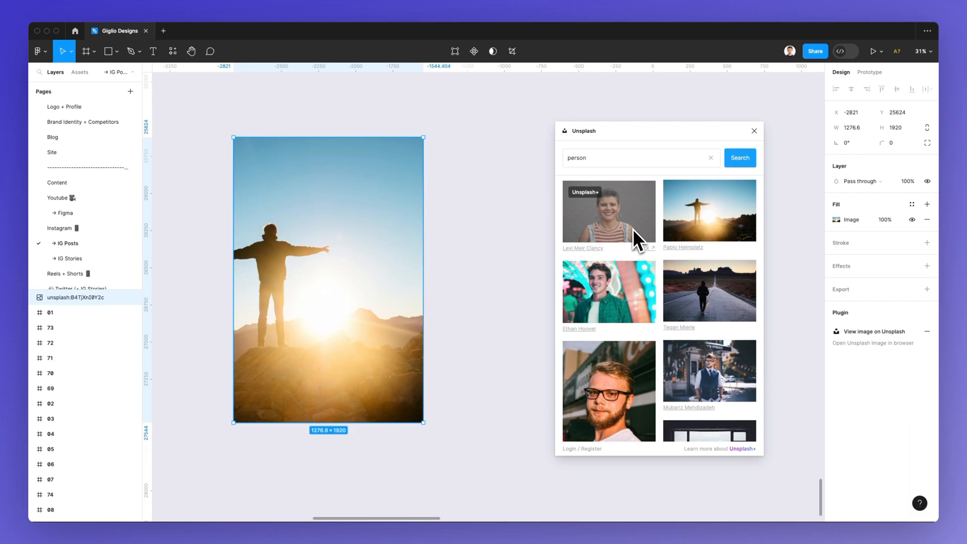
scroll(down, 3)
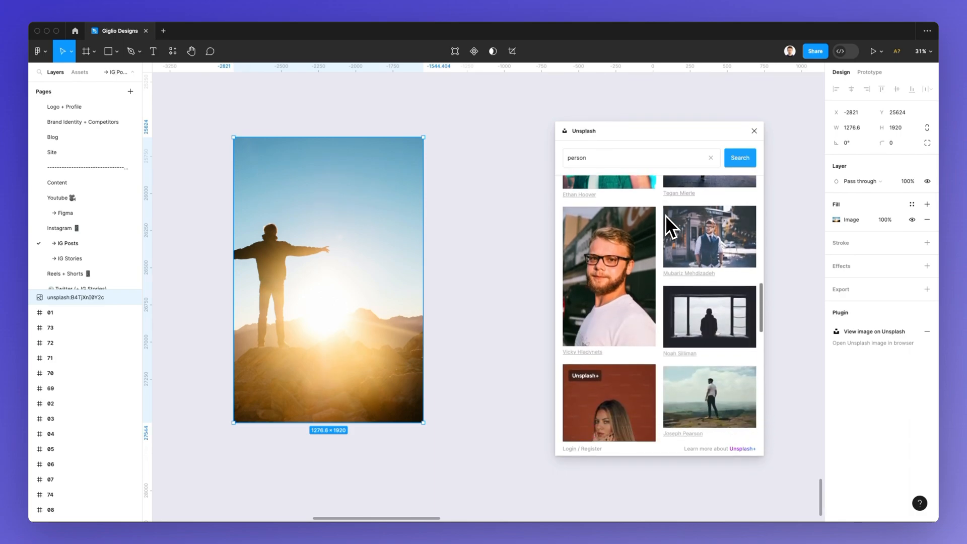